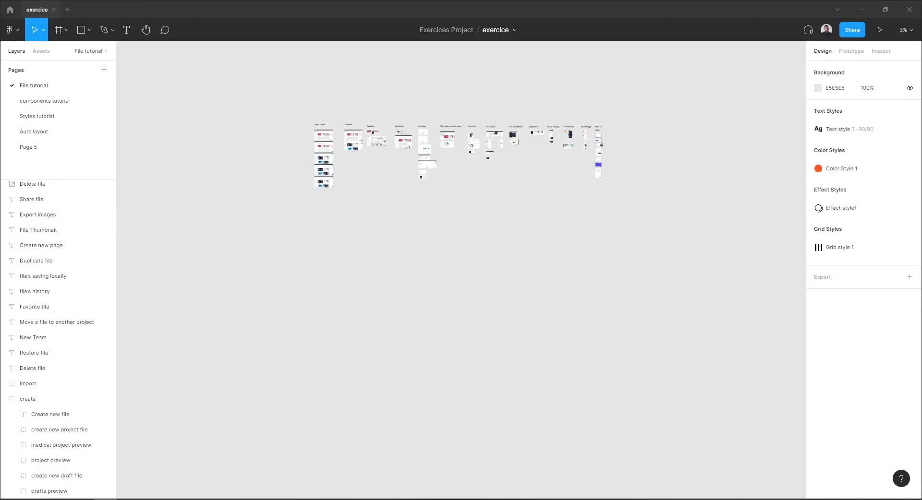
pyautogui.moveTo(230, 139)
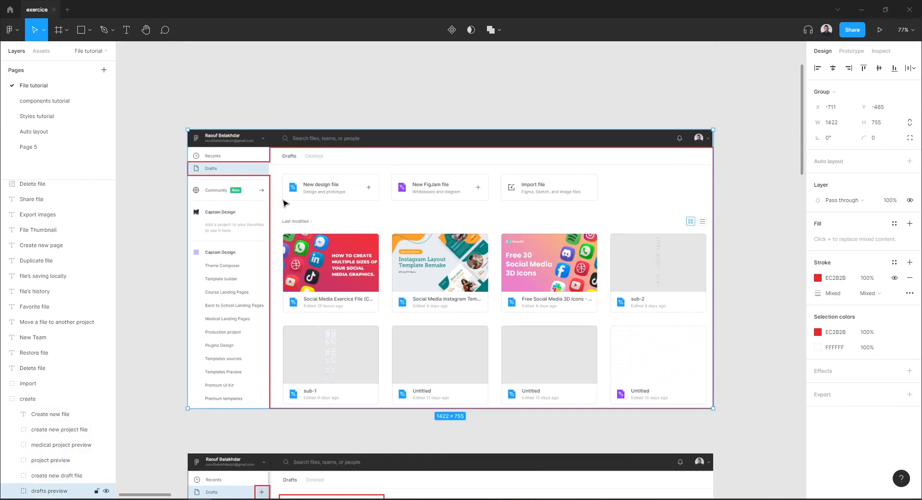
pyautogui.moveTo(311, 268)
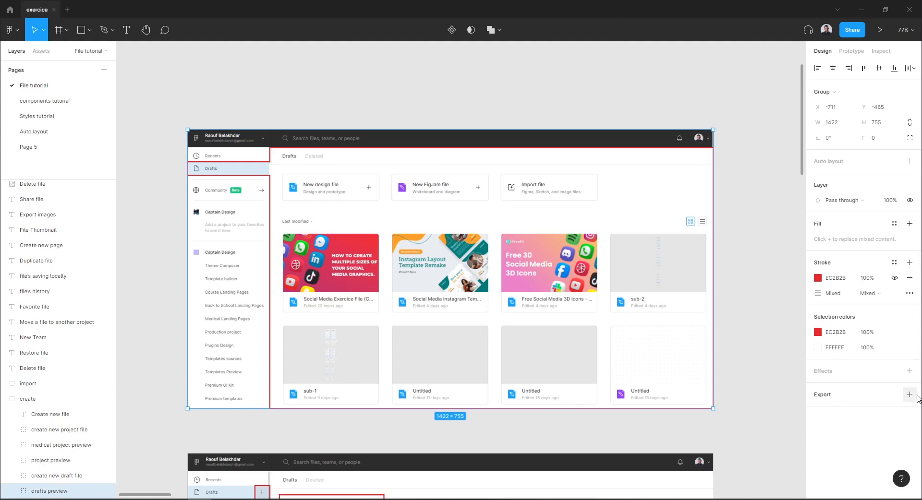
# - Add a 1x PNG export setting to the drafts preview group and show its thumbnail preview
pyautogui.click(910, 403)
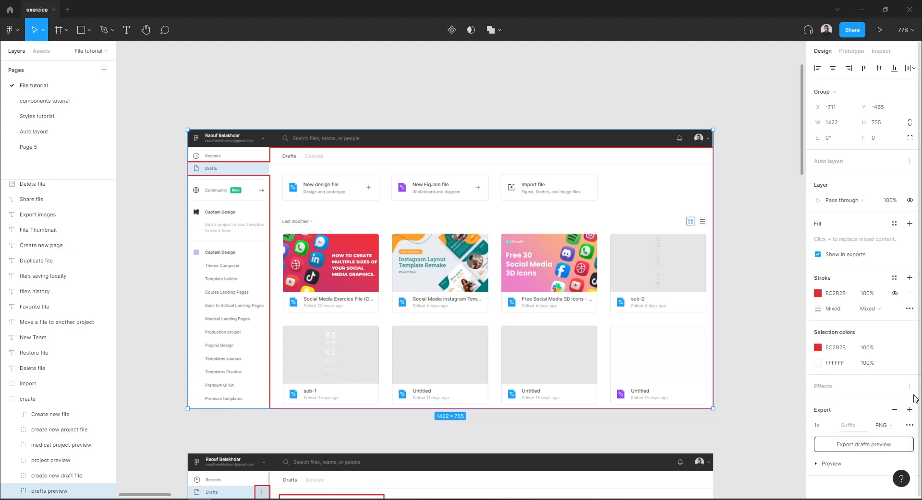
pyautogui.moveTo(838, 411)
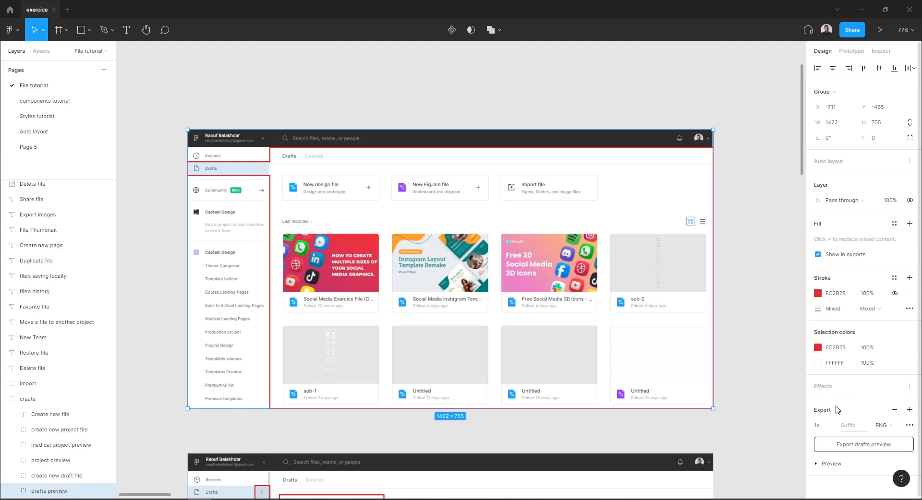
pyautogui.moveTo(880, 436)
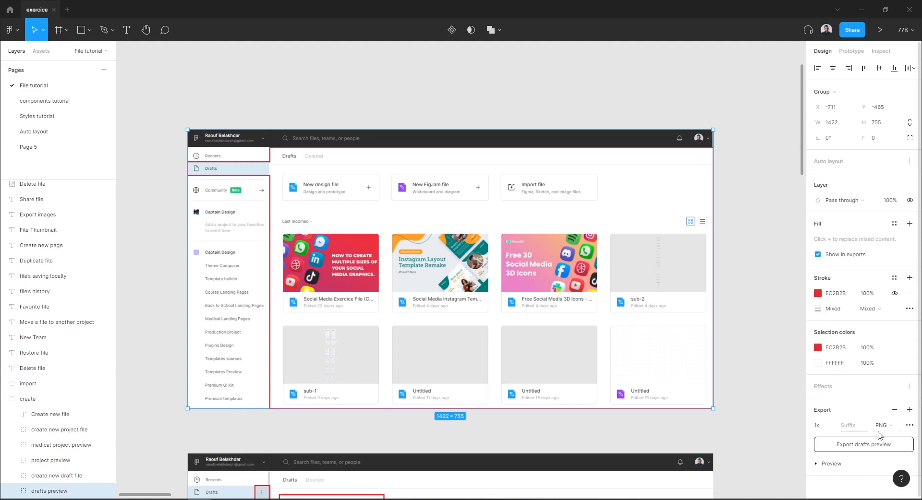
pyautogui.click(885, 425)
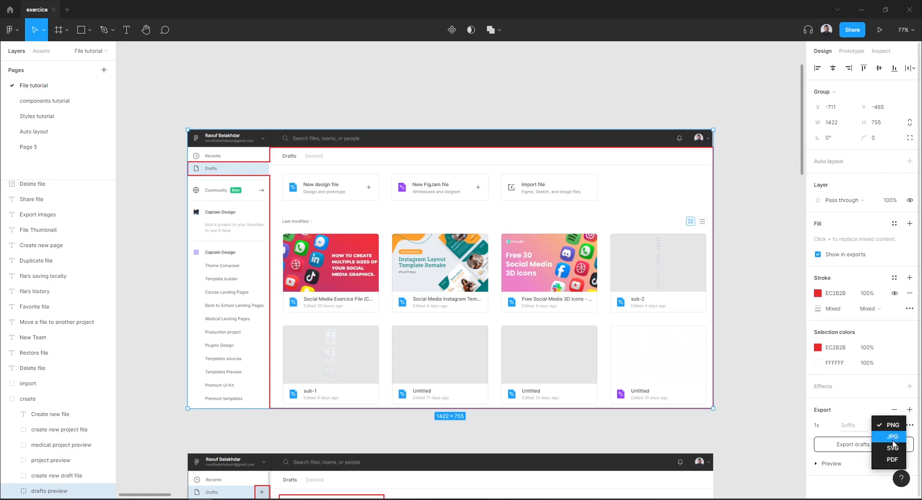
pyautogui.click(884, 425)
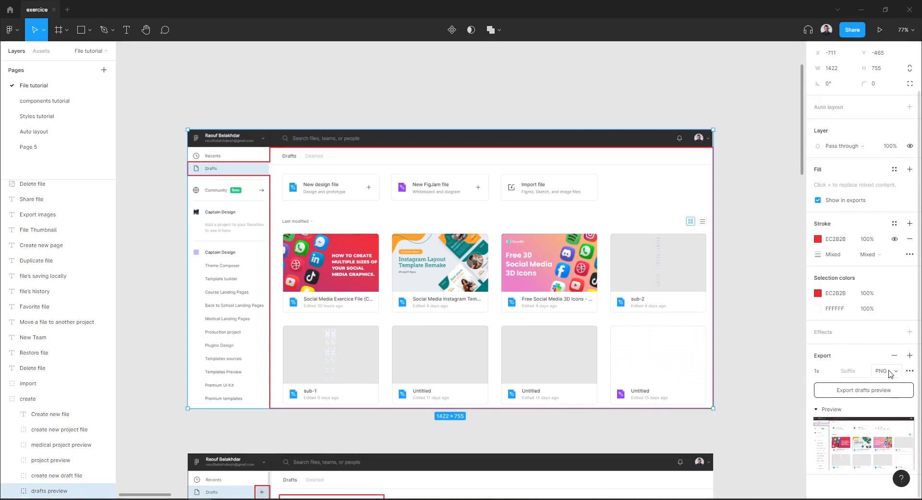
pyautogui.click(882, 371)
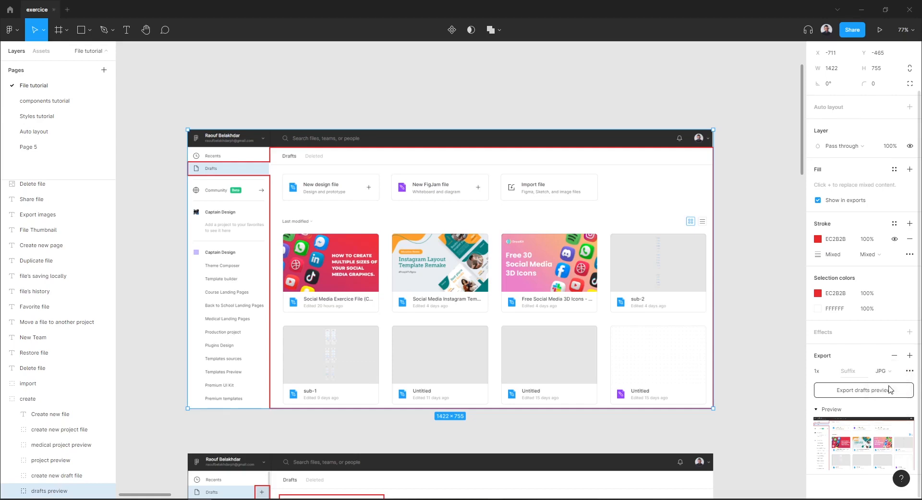
pyautogui.click(883, 371)
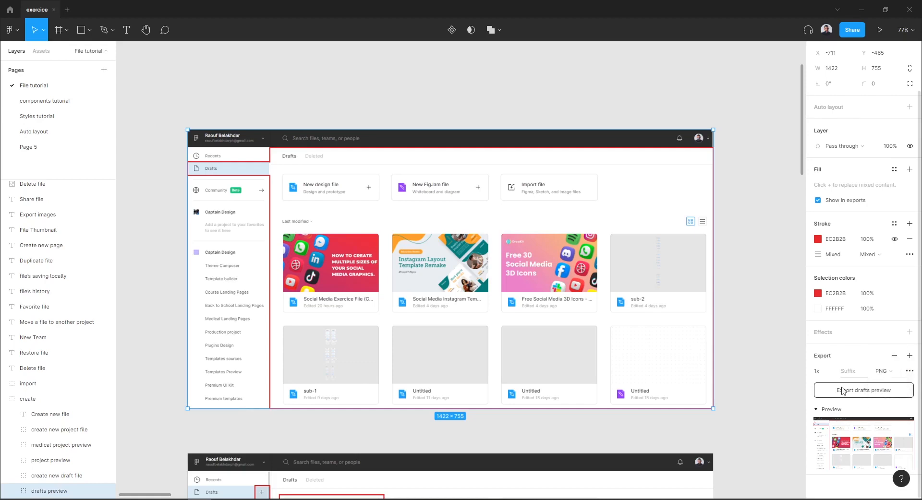
# - Export 'drafts preview' and save the PNG to the Desktop (Bureau)
pyautogui.click(863, 390)
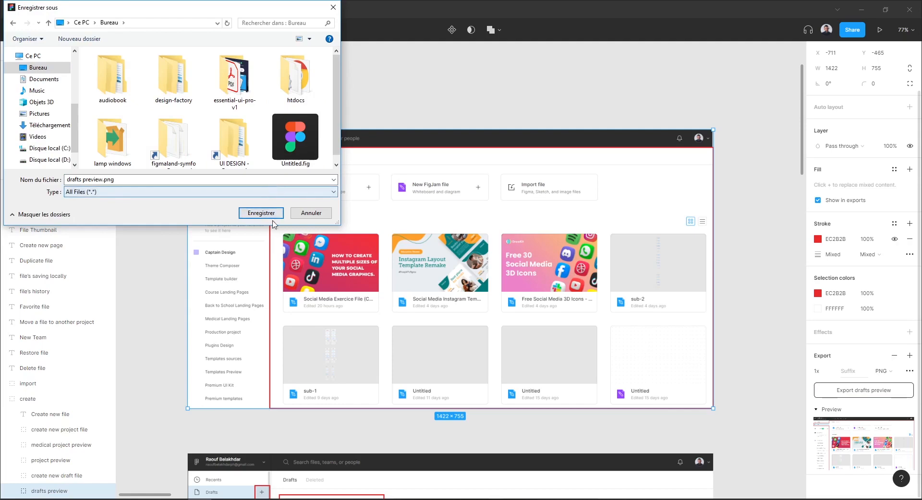
pyautogui.click(261, 213)
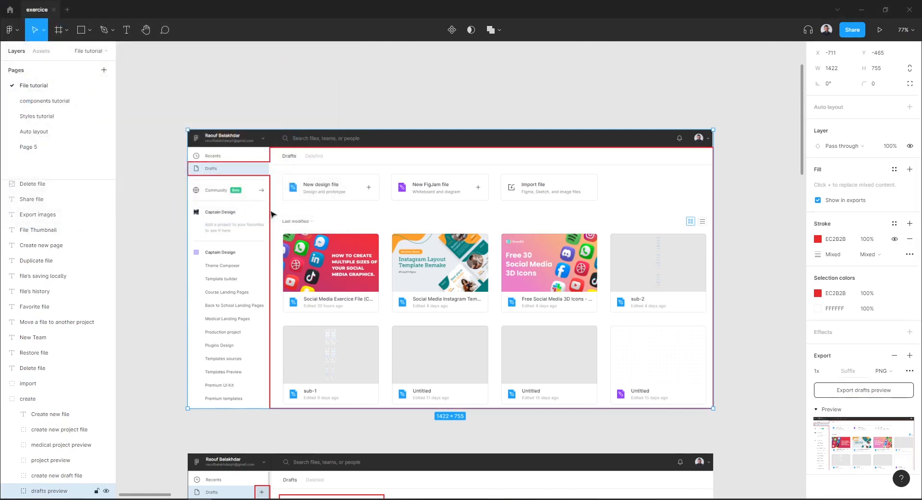